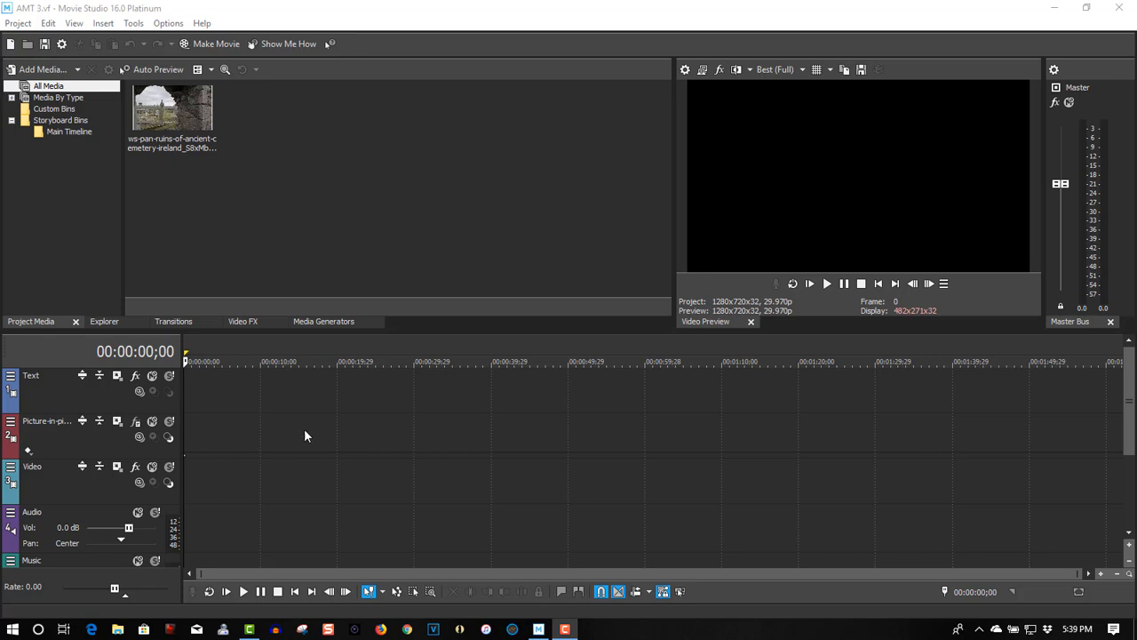
{"action": "mouse_move", "coordinate": [56, 394]}
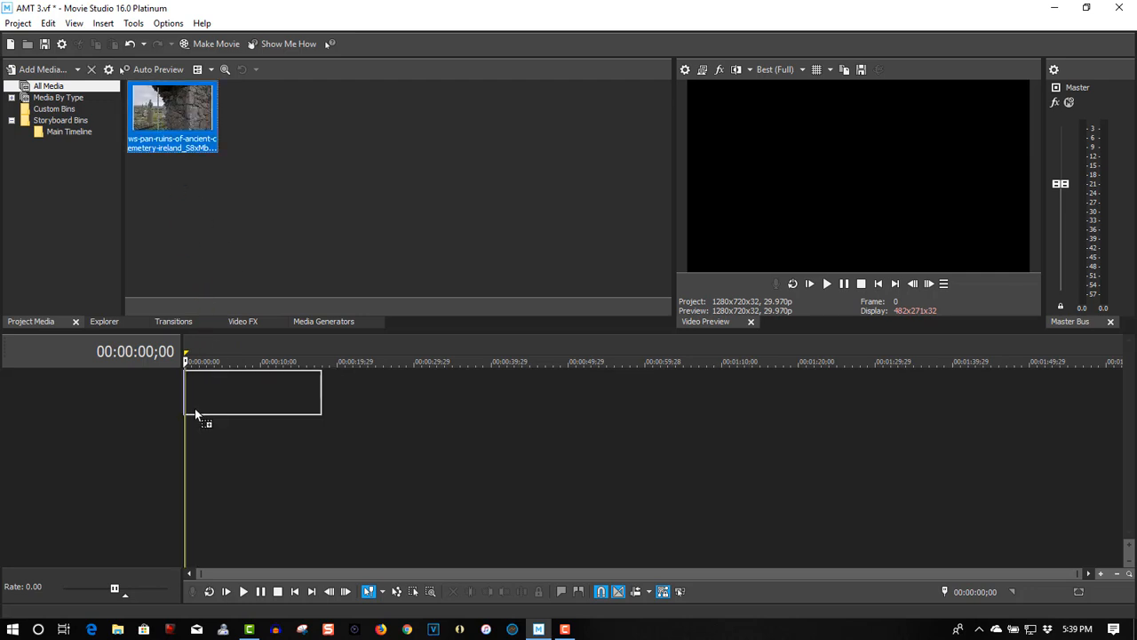
Place the ruins clip at the timeline start, match project settings, and play it once.
{"action": "left_click_drag", "start_coordinate": [172, 116], "coordinate": [253, 391]}
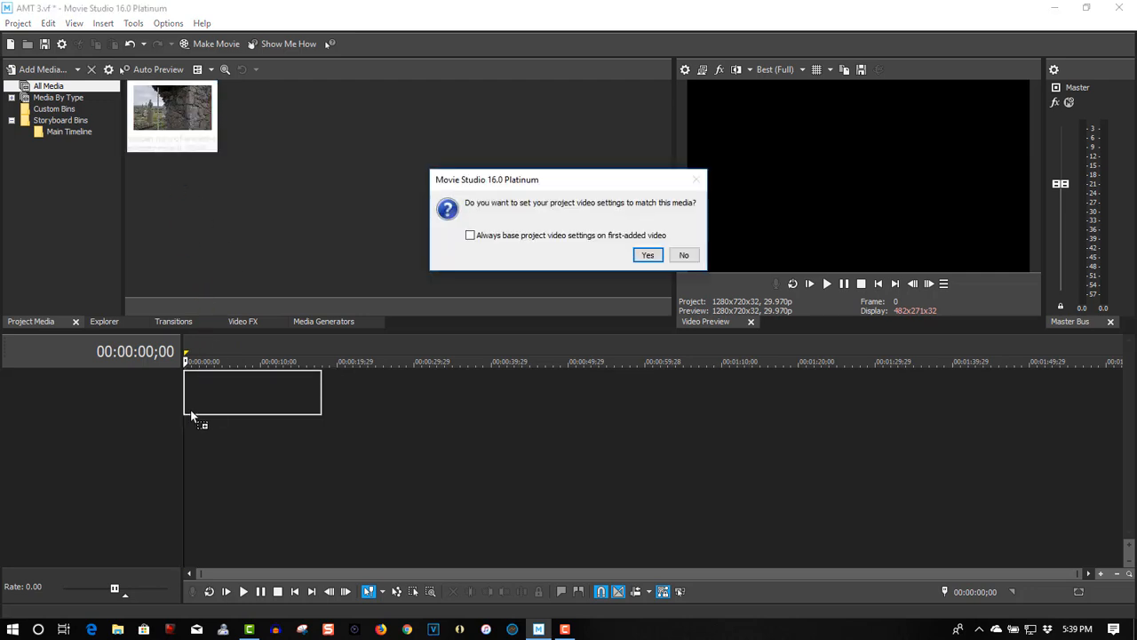
{"action": "left_click", "coordinate": [647, 256]}
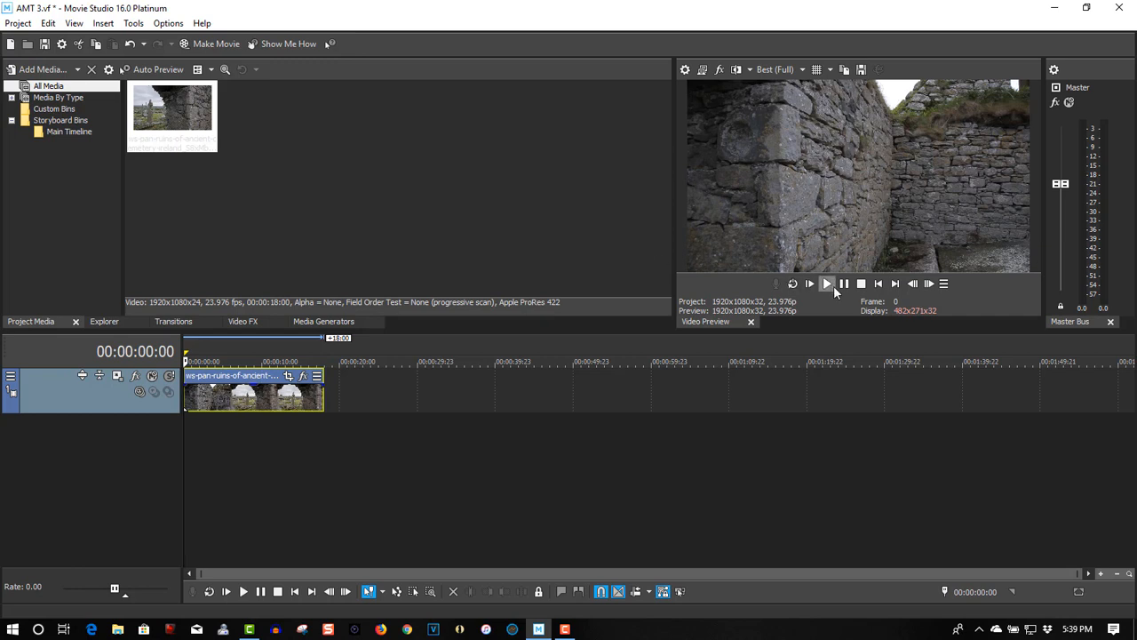
{"action": "left_click", "coordinate": [828, 284]}
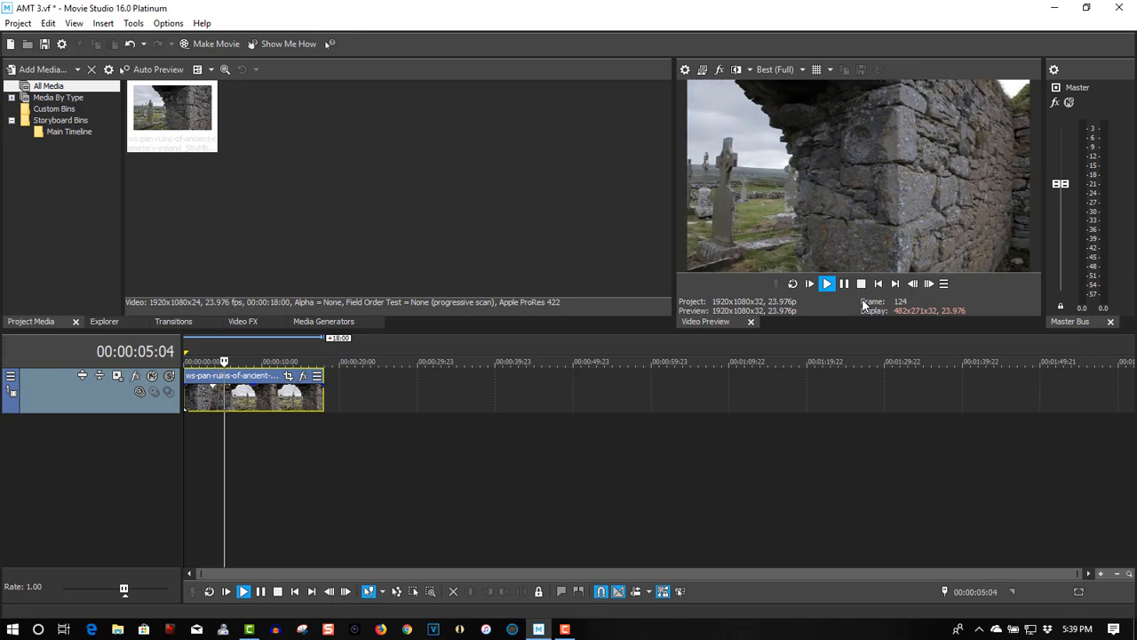
{"action": "left_click", "coordinate": [878, 284]}
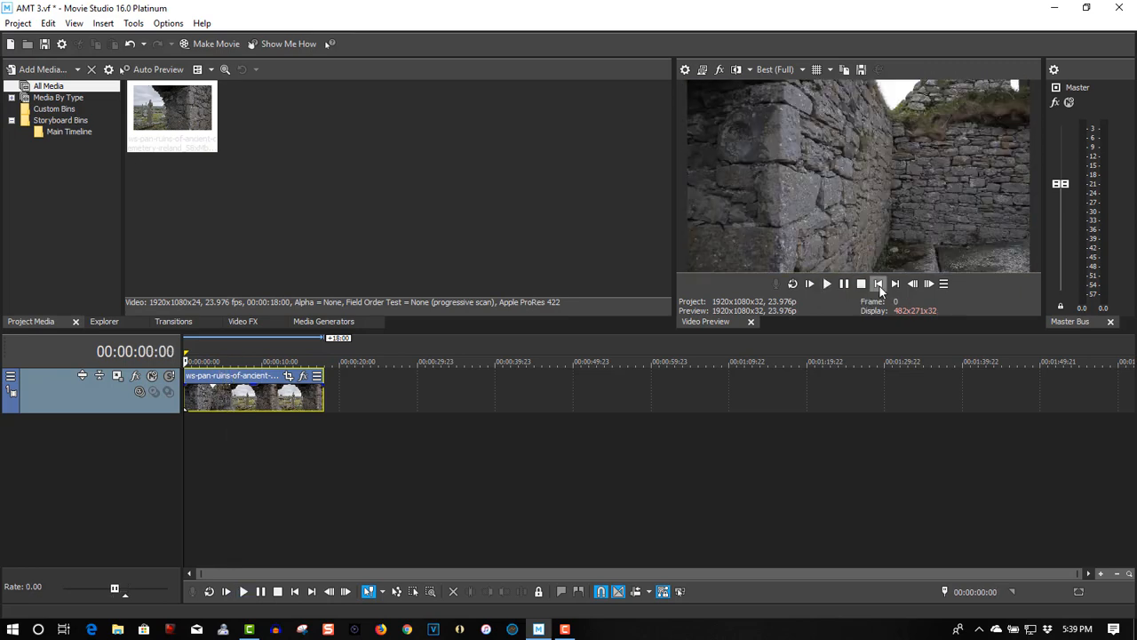
{"action": "left_click", "coordinate": [243, 321]}
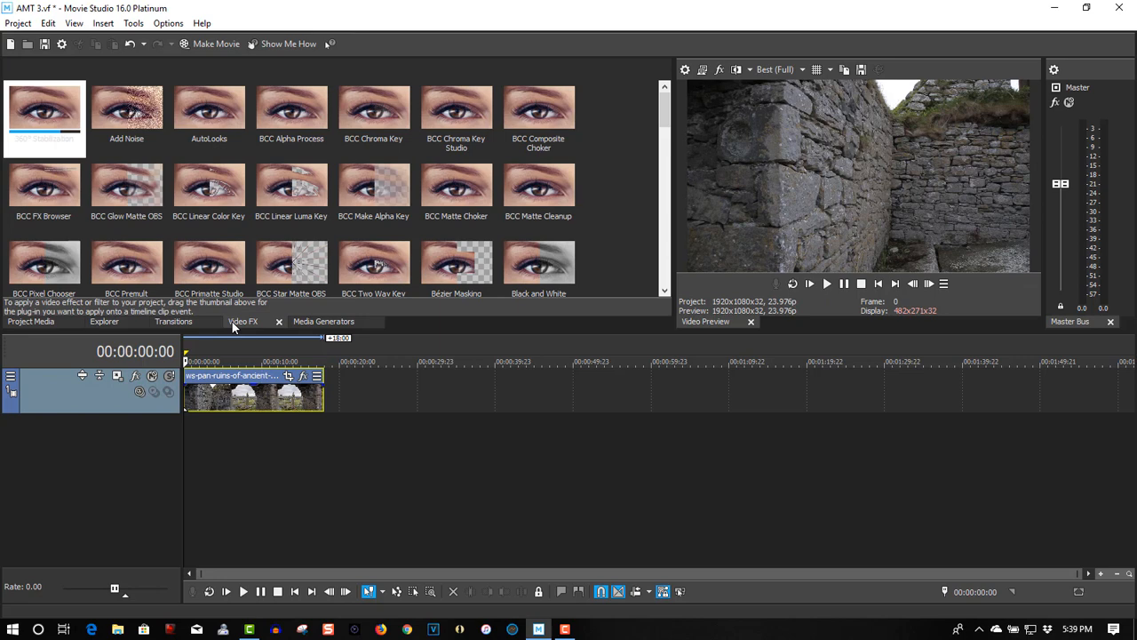
Apply Bézier Masking to the ruins clip and shrink the mask to a small wall area.
{"action": "left_click", "coordinate": [457, 262]}
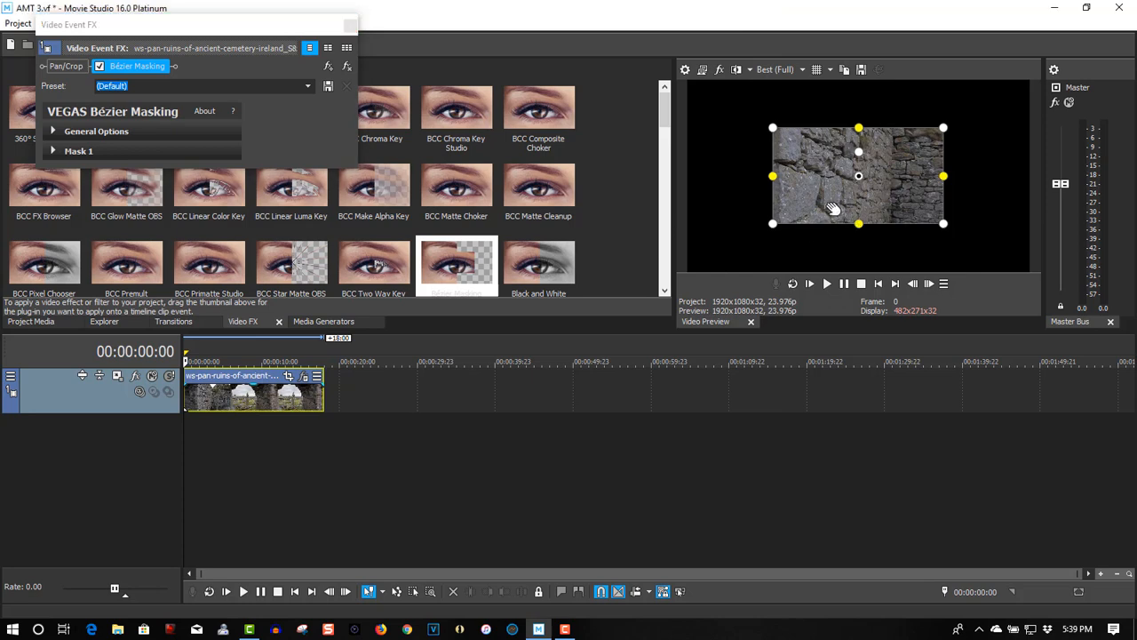
{"action": "left_click_drag", "start_coordinate": [859, 175], "coordinate": [787, 162]}
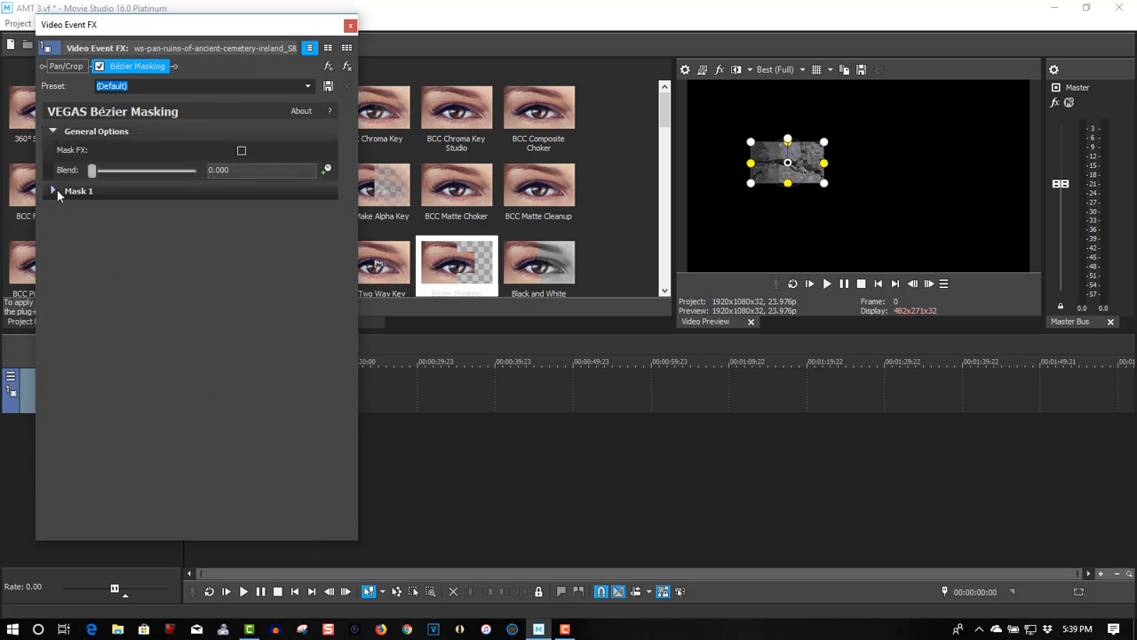
Run motion tracking on Mask 1 and play the clip back to check the tracked patch.
{"action": "left_click", "coordinate": [59, 191]}
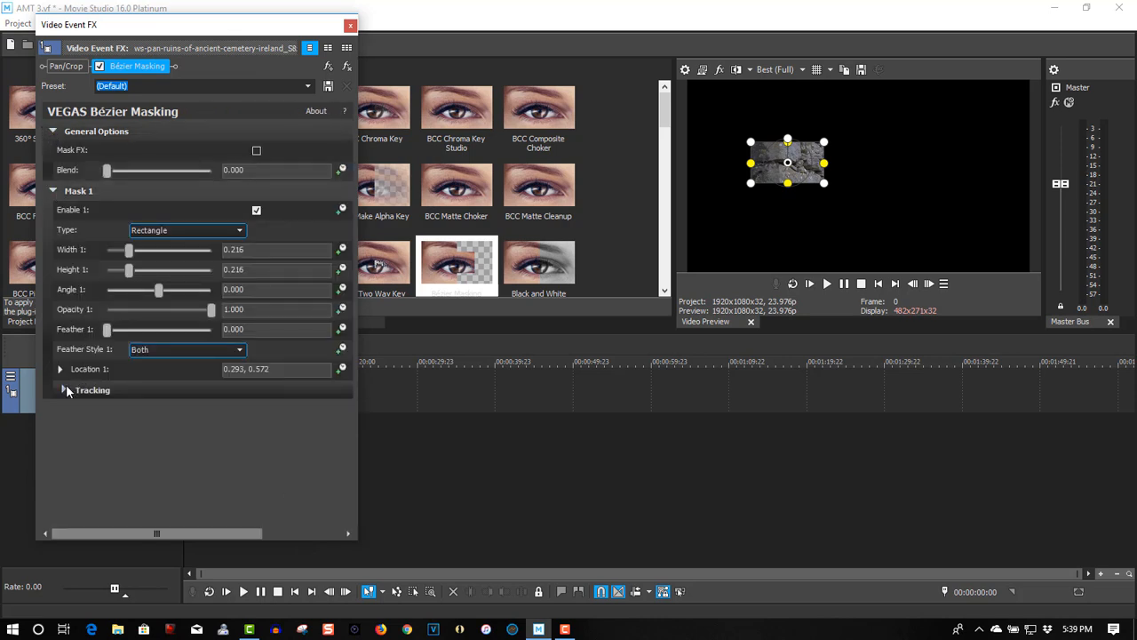
{"action": "left_click", "coordinate": [64, 390]}
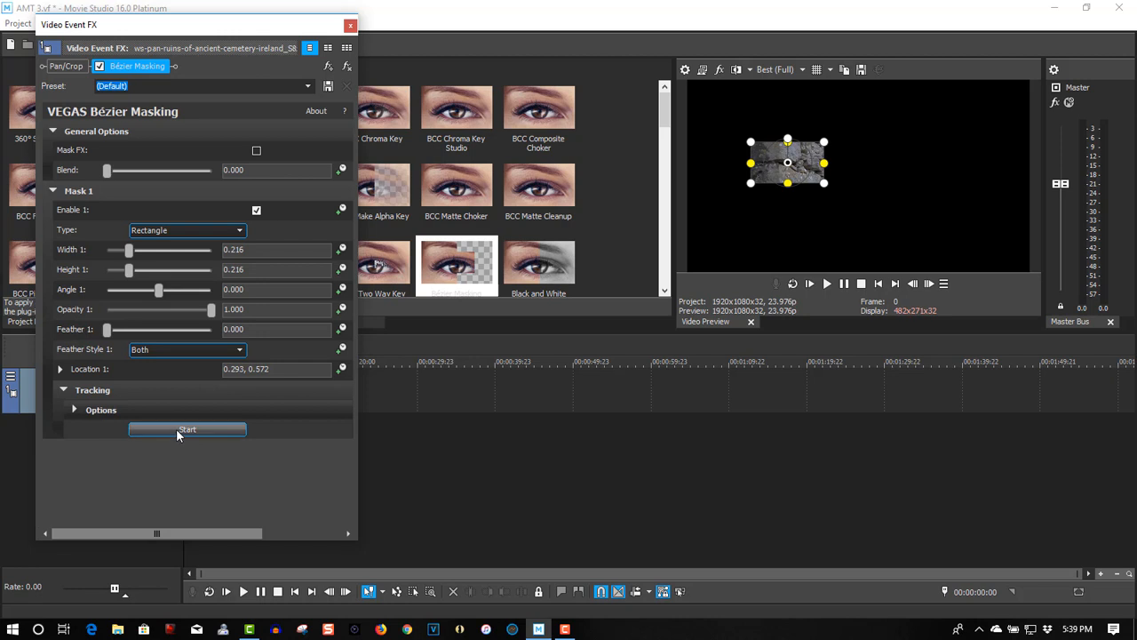
{"action": "left_click", "coordinate": [188, 429]}
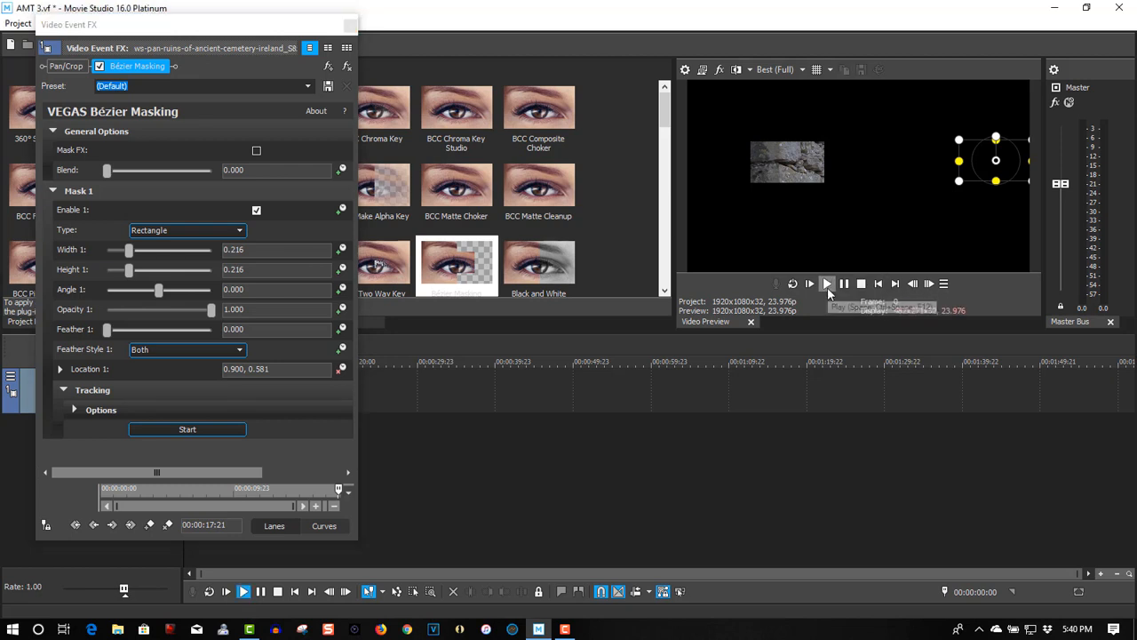
{"action": "left_click", "coordinate": [827, 283]}
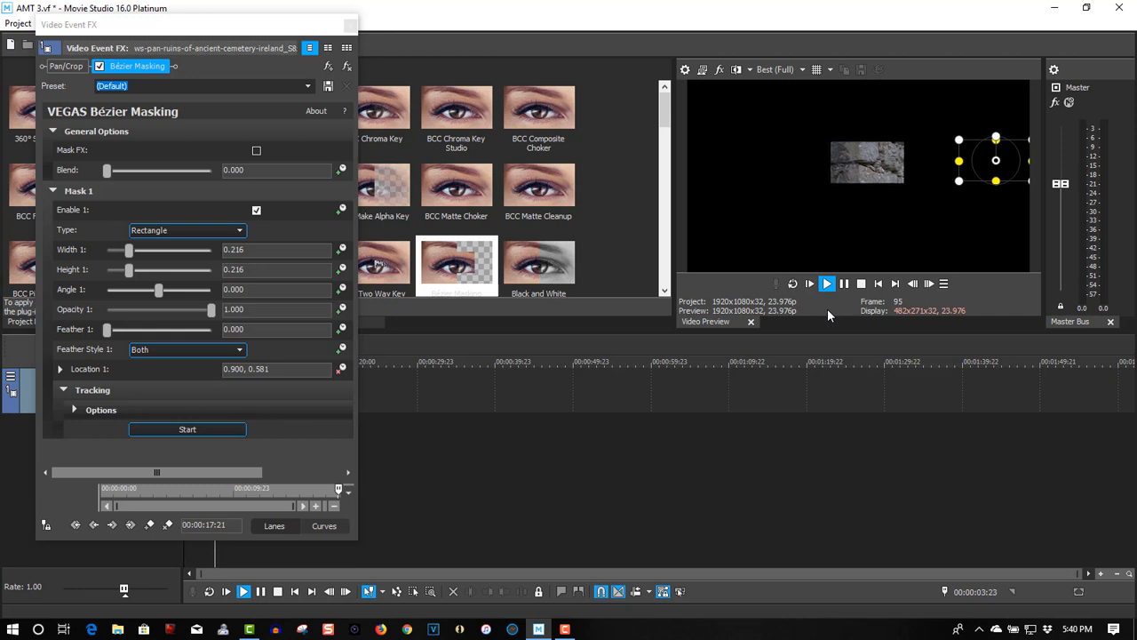
{"action": "left_click", "coordinate": [877, 283]}
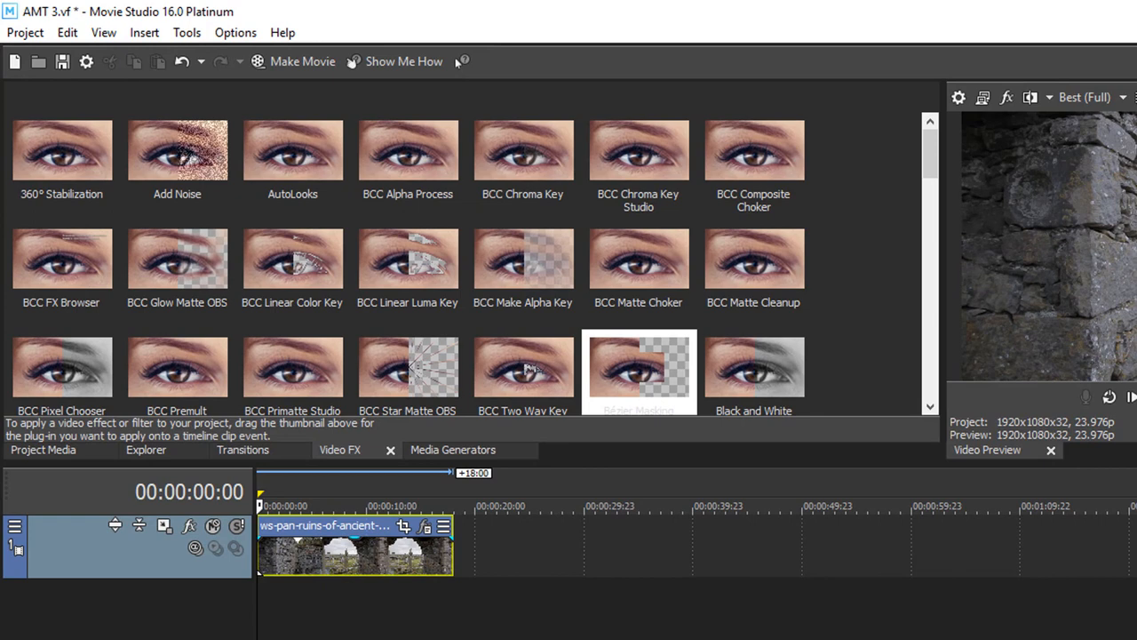
Insert a VEGAS Titles & Text event on a new track above the ruins clip.
{"action": "left_click", "coordinate": [187, 33]}
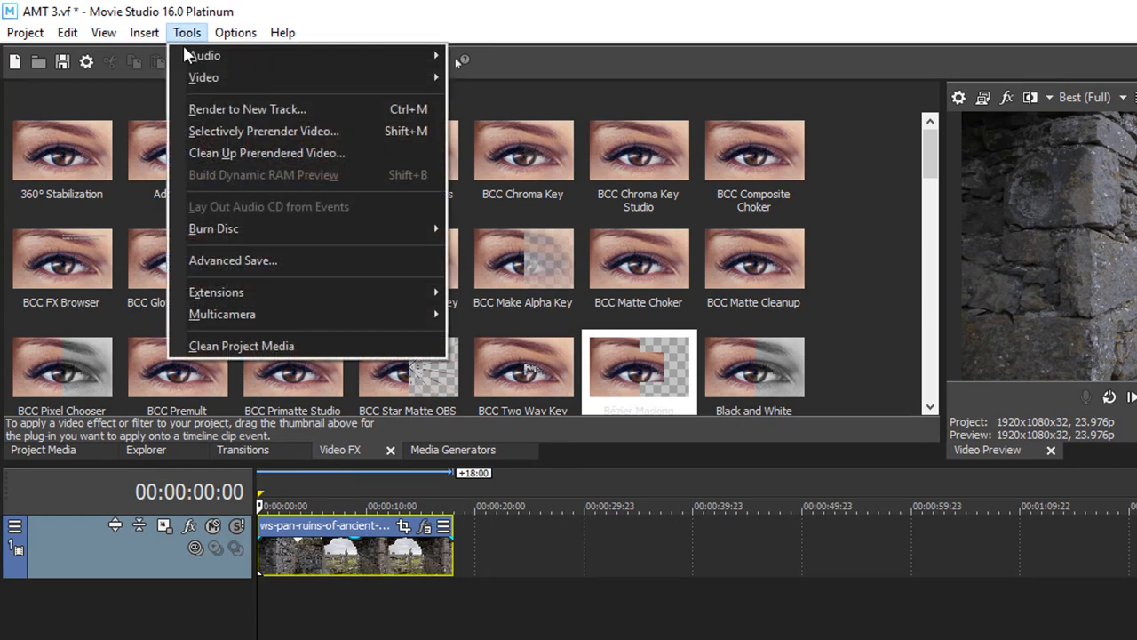
{"action": "mouse_move", "coordinate": [216, 291]}
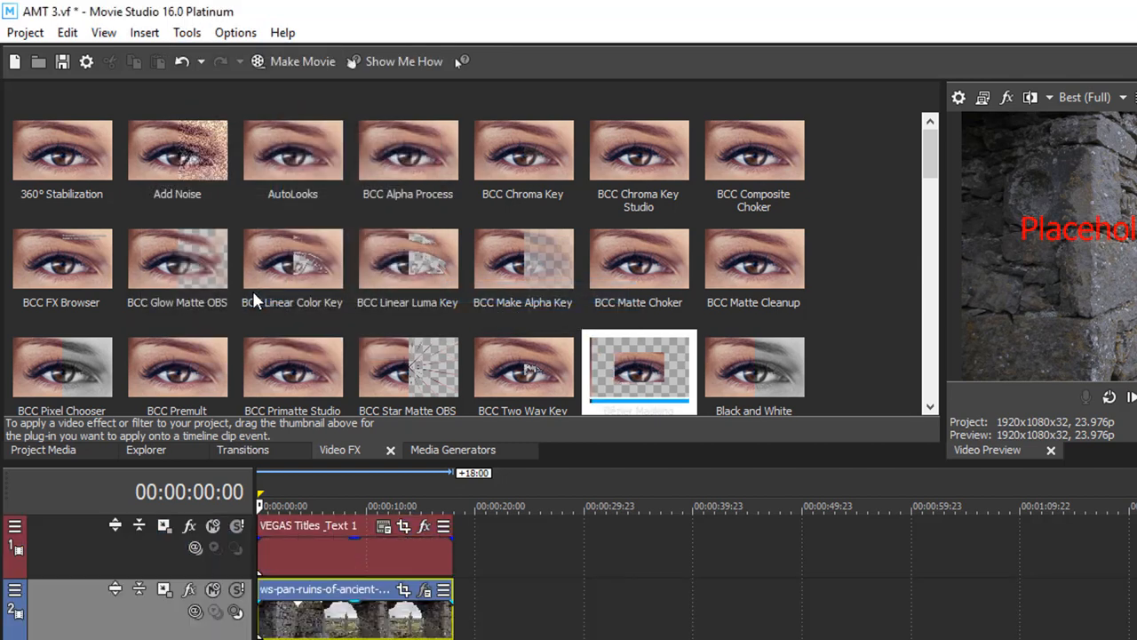
{"action": "mouse_move", "coordinate": [381, 529]}
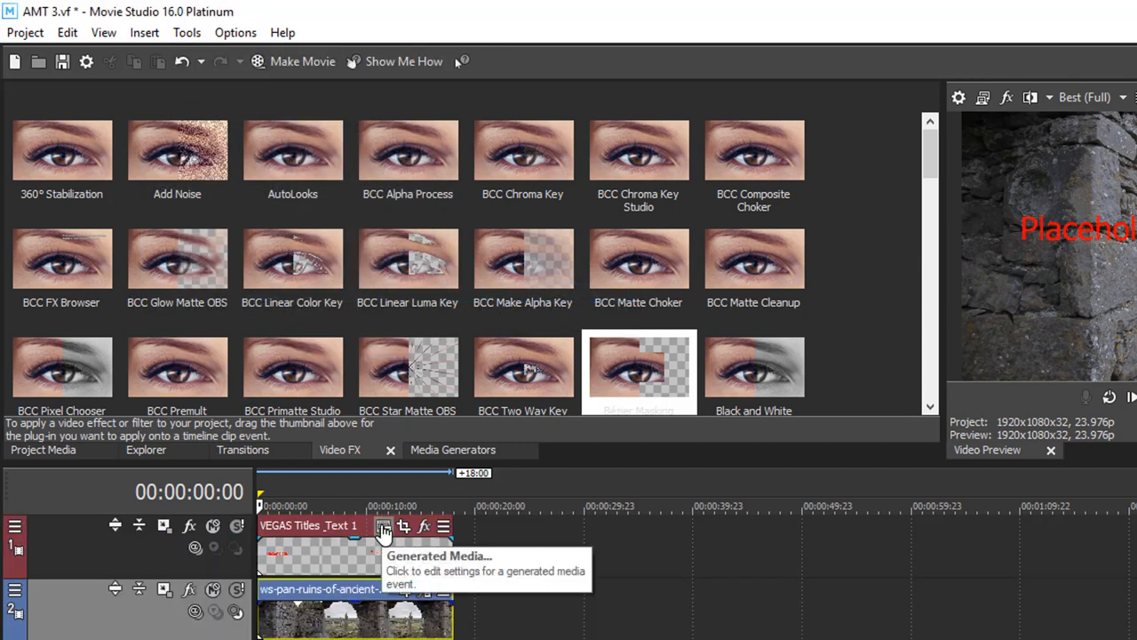
Set the title text to MOVIE STUDIO in white with scale 1.178.
{"action": "left_click", "coordinate": [383, 526]}
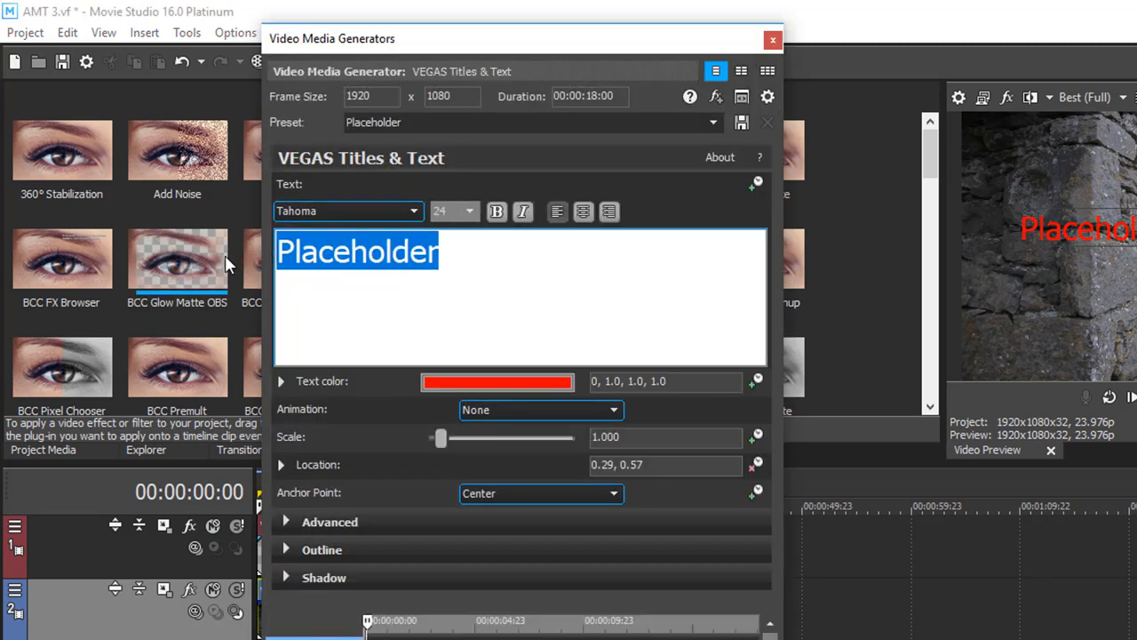
{"action": "type", "text": "MOV"}
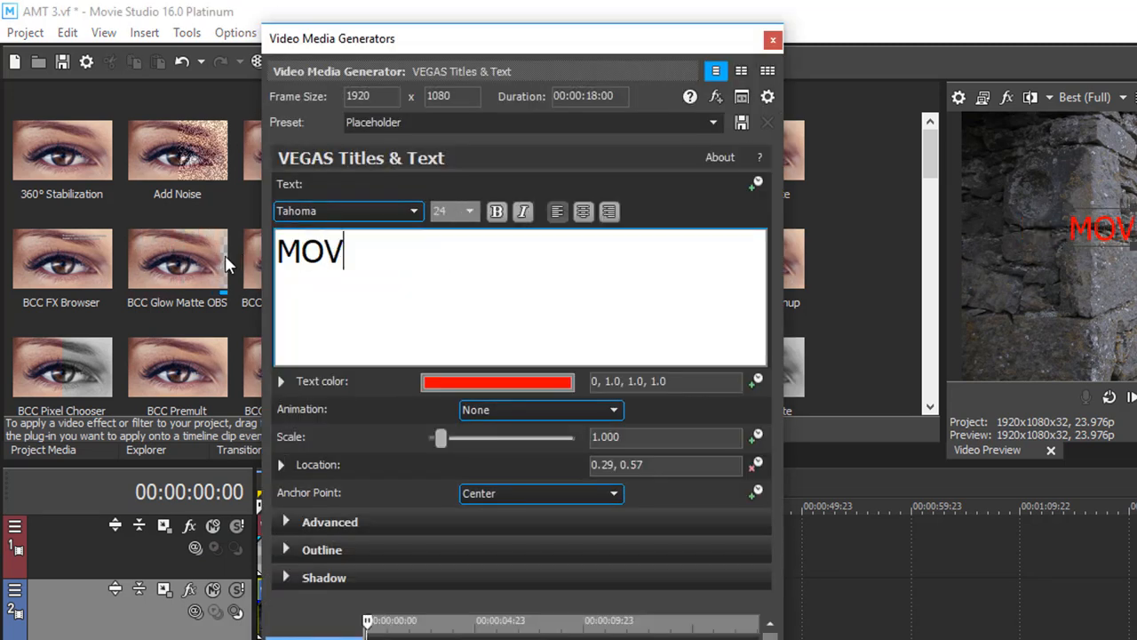
{"action": "type", "text": "IE STUDIO"}
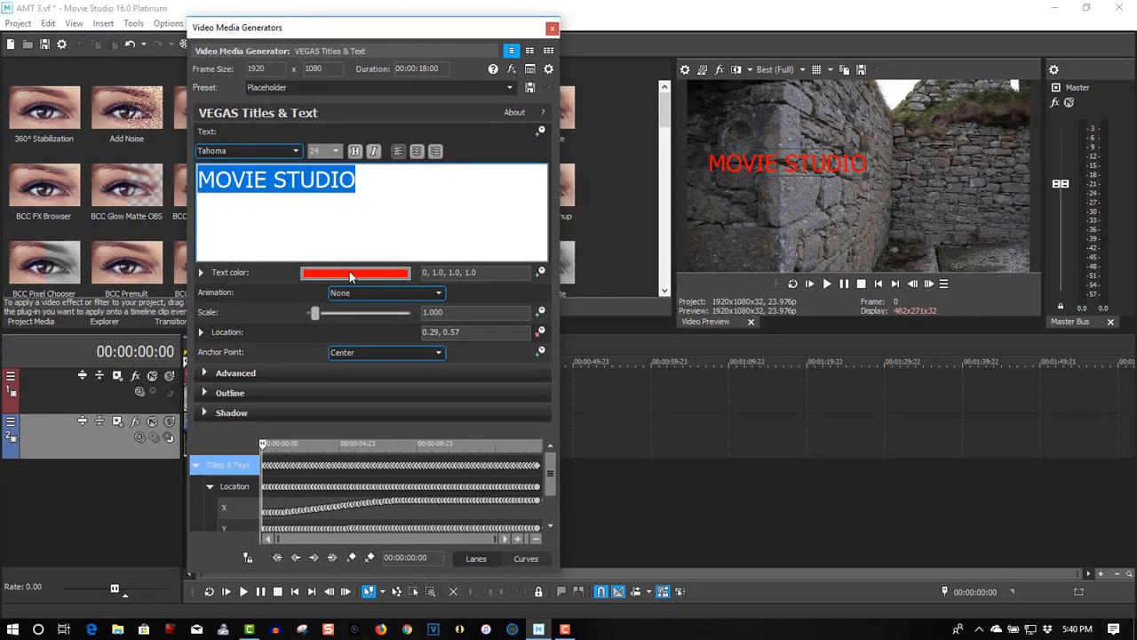
{"action": "left_click", "coordinate": [355, 273]}
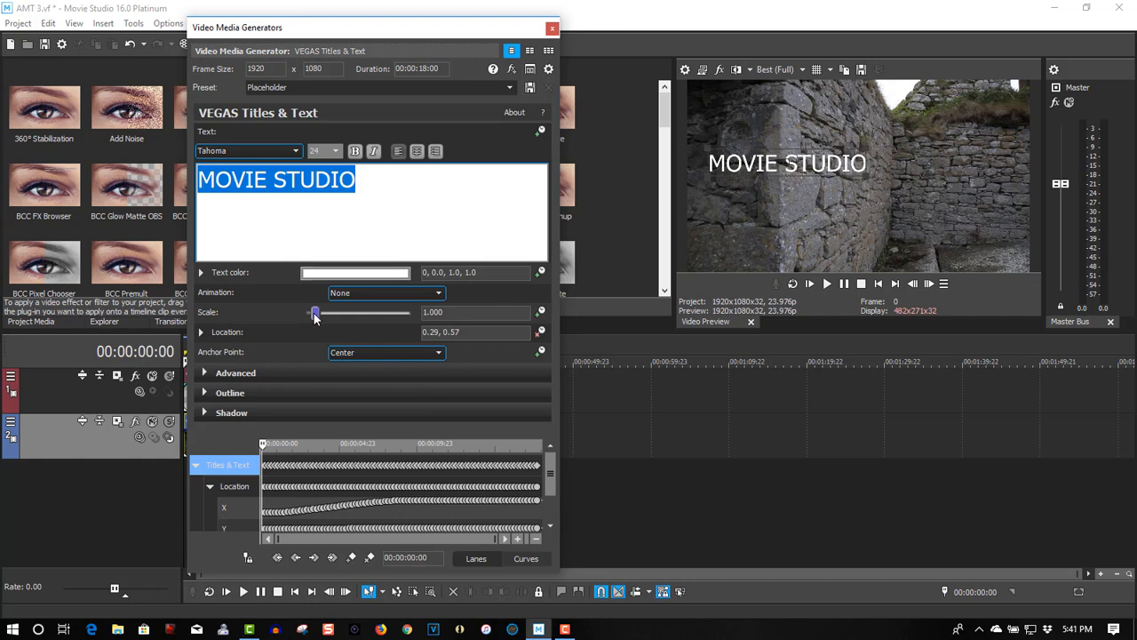
{"action": "left_click_drag", "start_coordinate": [316, 312], "coordinate": [319, 312]}
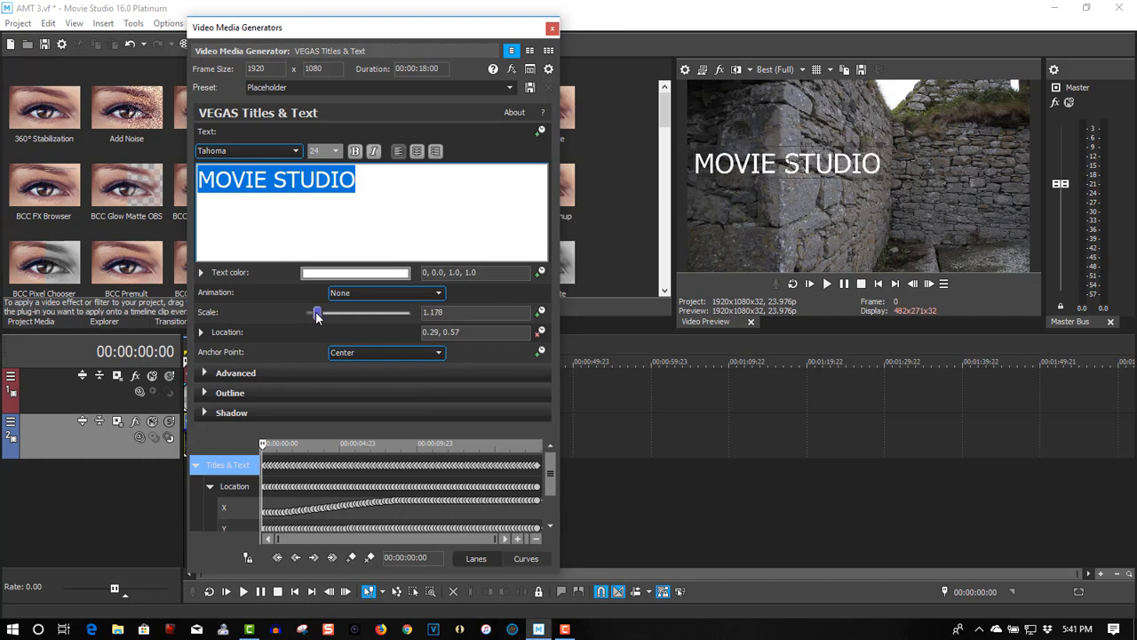
{"action": "left_click", "coordinate": [553, 27]}
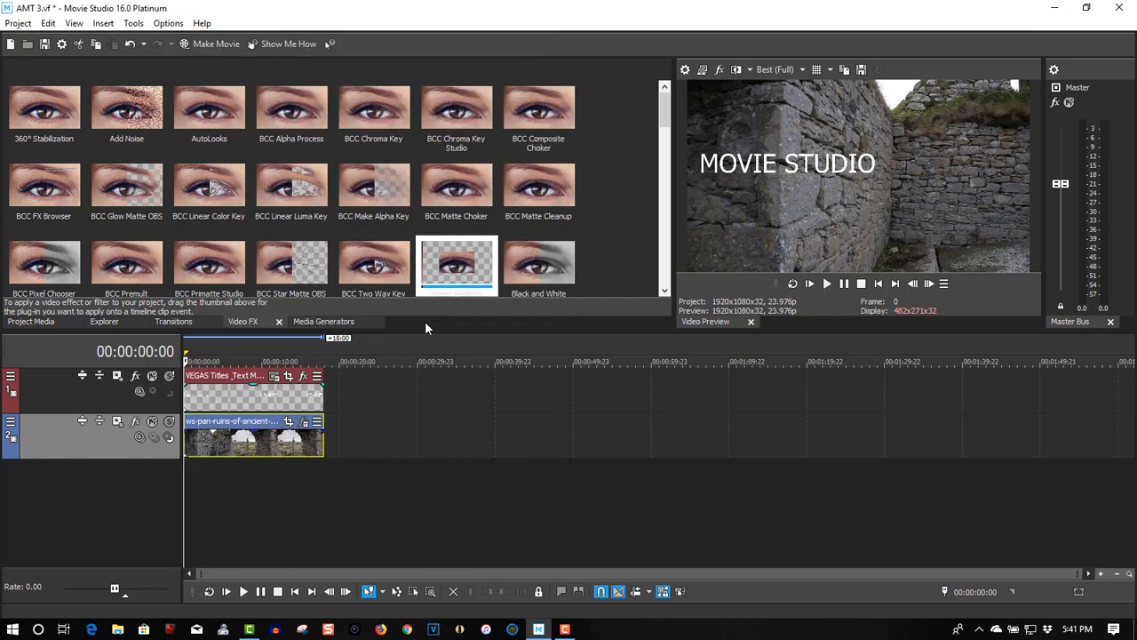
{"action": "mouse_move", "coordinate": [286, 376]}
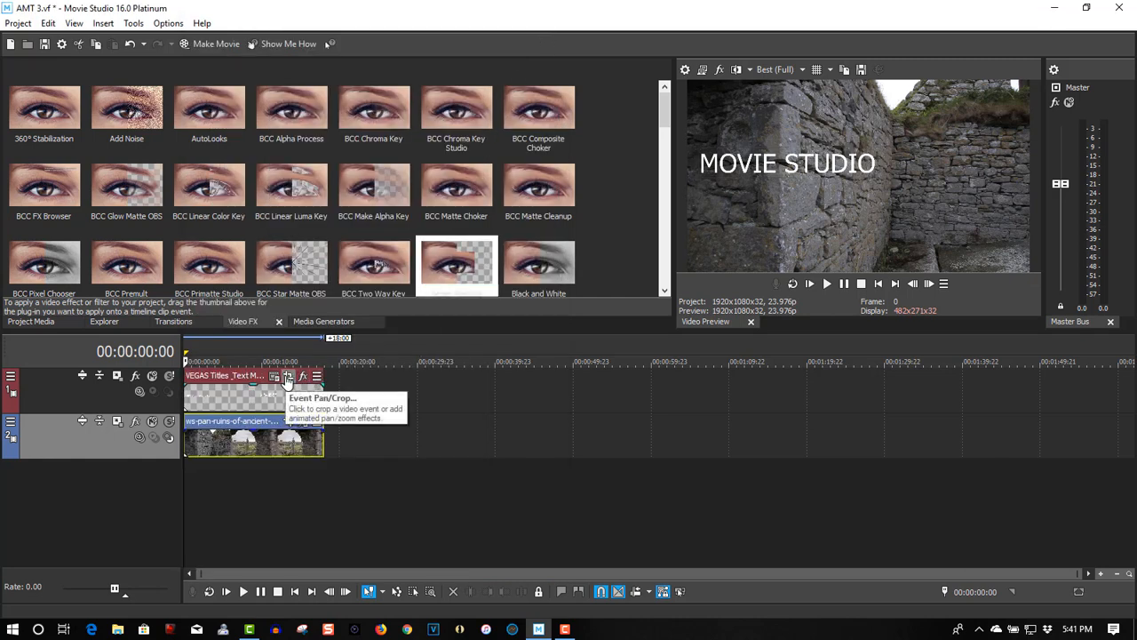
Use Event Pan/Crop to shift the MOVIE STUDIO title right and slightly higher.
{"action": "left_click", "coordinate": [287, 377]}
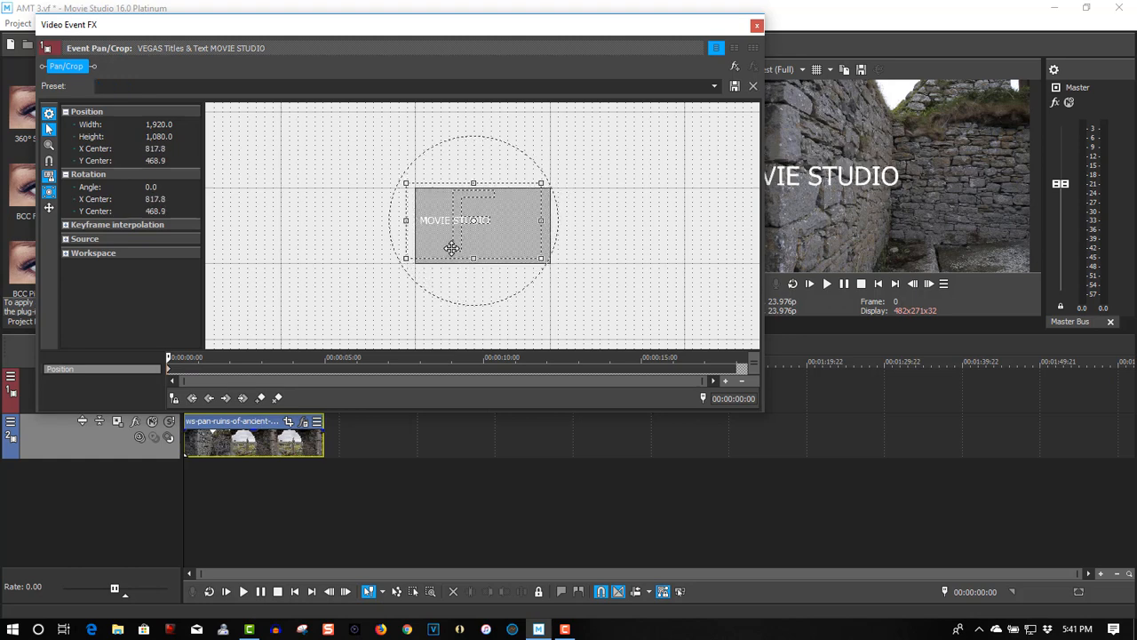
{"action": "left_click_drag", "start_coordinate": [453, 249], "coordinate": [435, 258]}
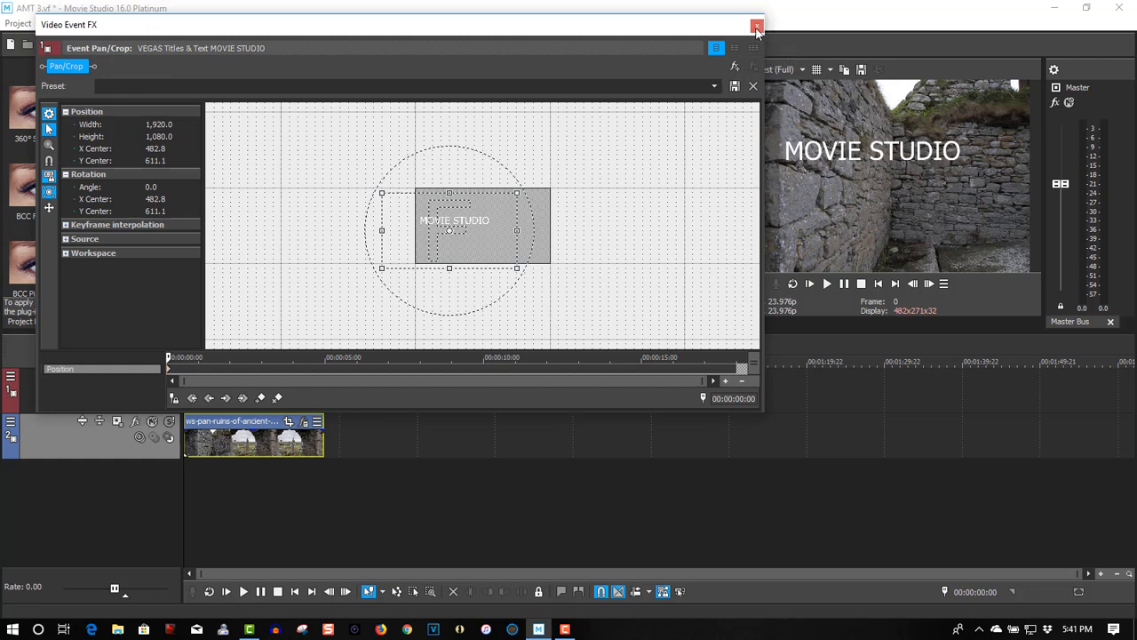
{"action": "left_click", "coordinate": [752, 27]}
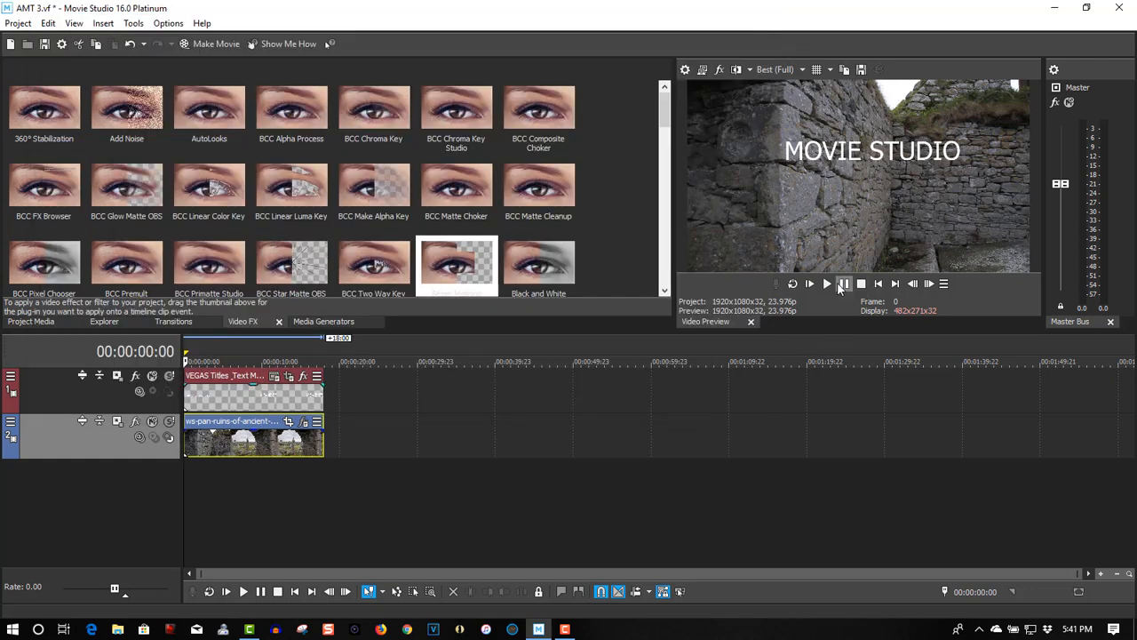
{"action": "left_click", "coordinate": [827, 283]}
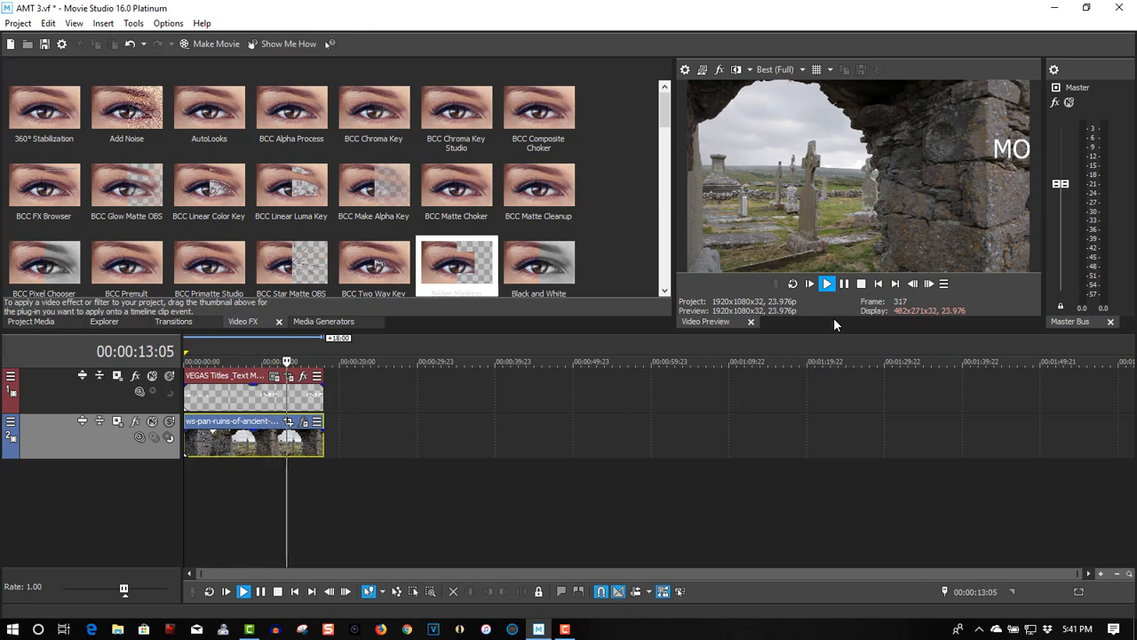
{"action": "left_click", "coordinate": [826, 283]}
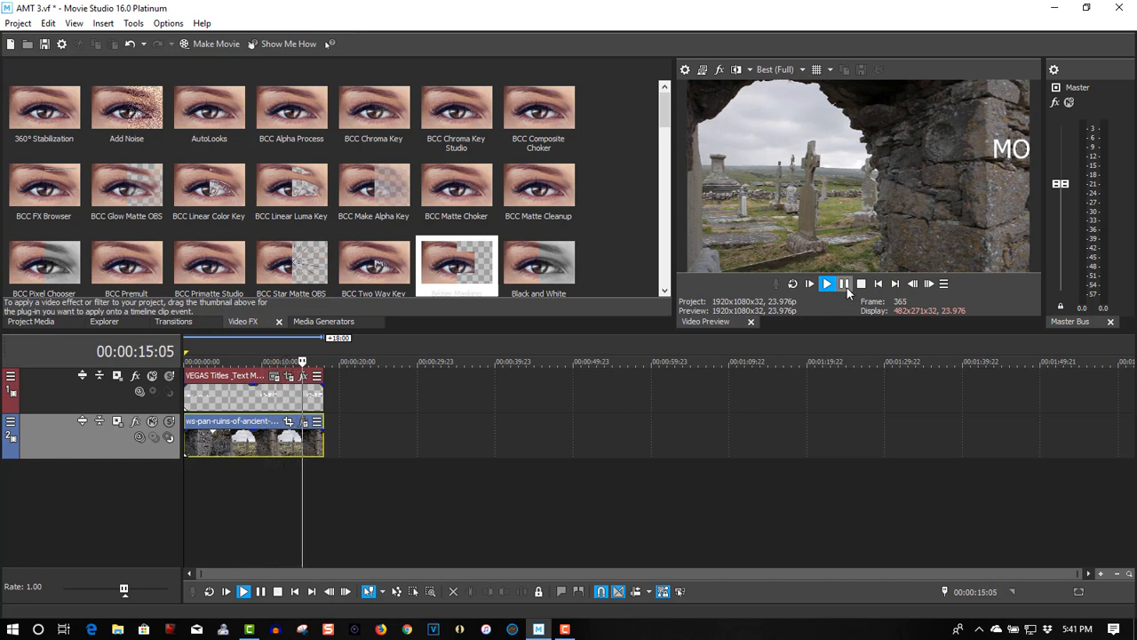
{"action": "left_click", "coordinate": [878, 283]}
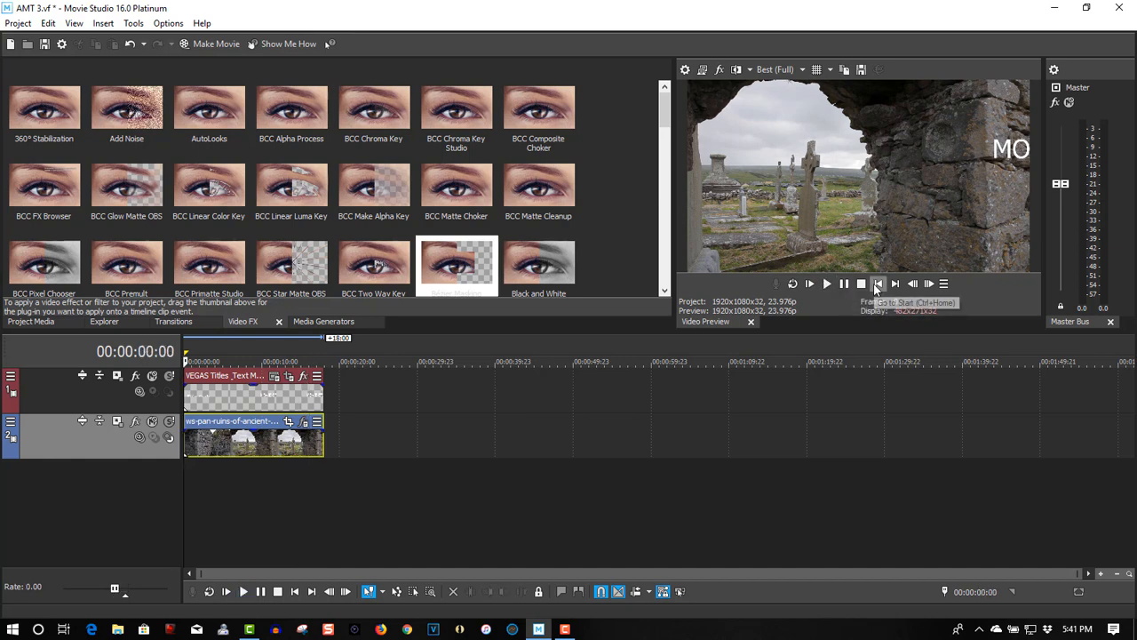
{"action": "left_click", "coordinate": [878, 284]}
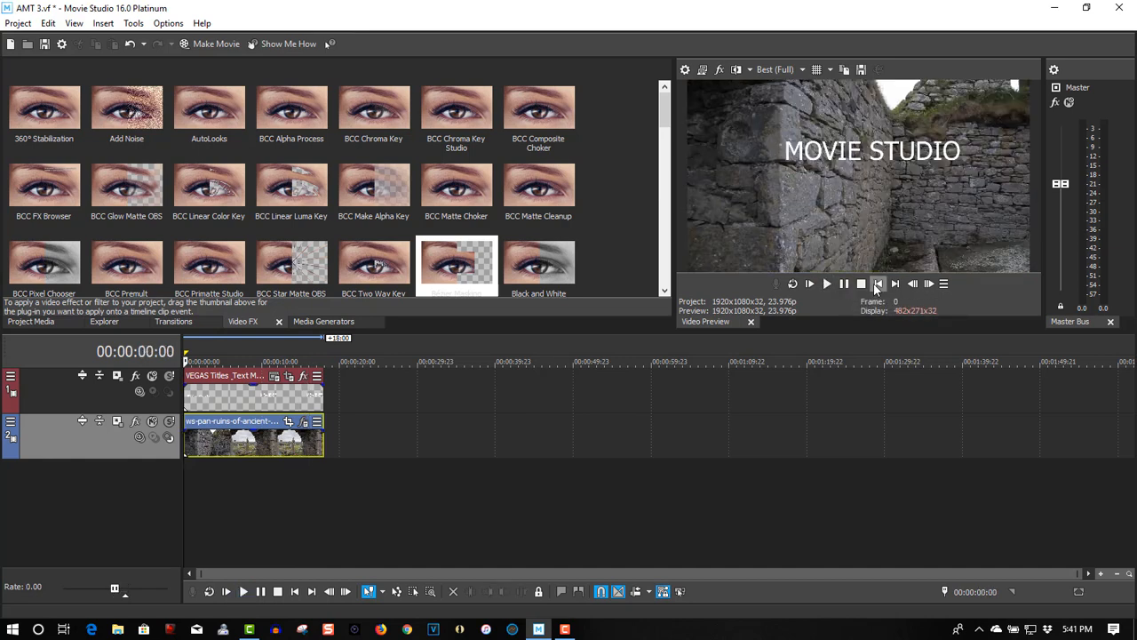